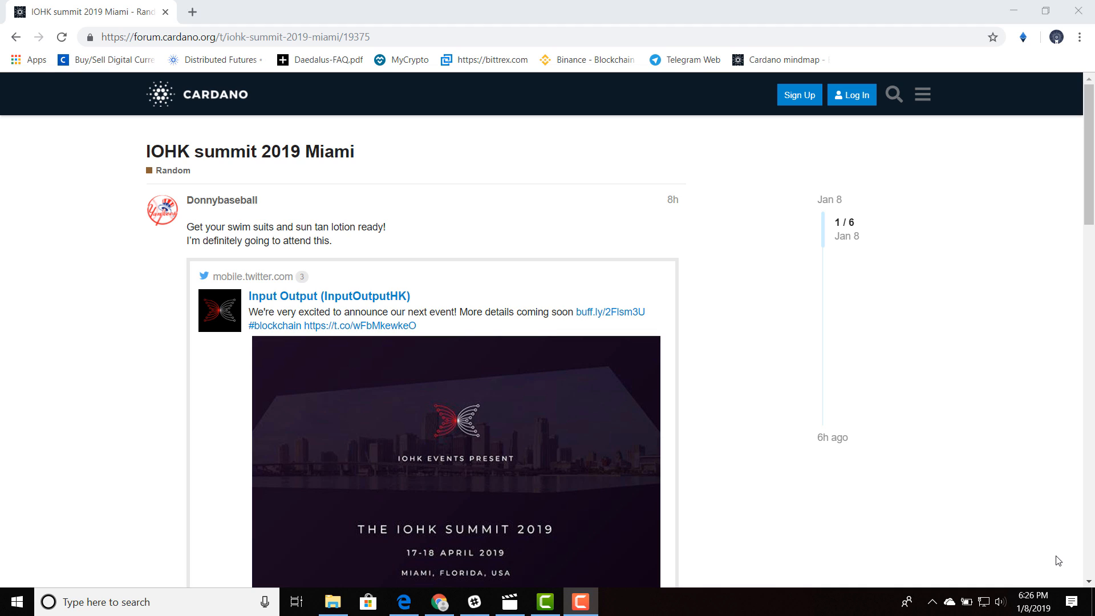
{"action": "scroll", "scroll_direction": "down", "scroll_amount": 3}
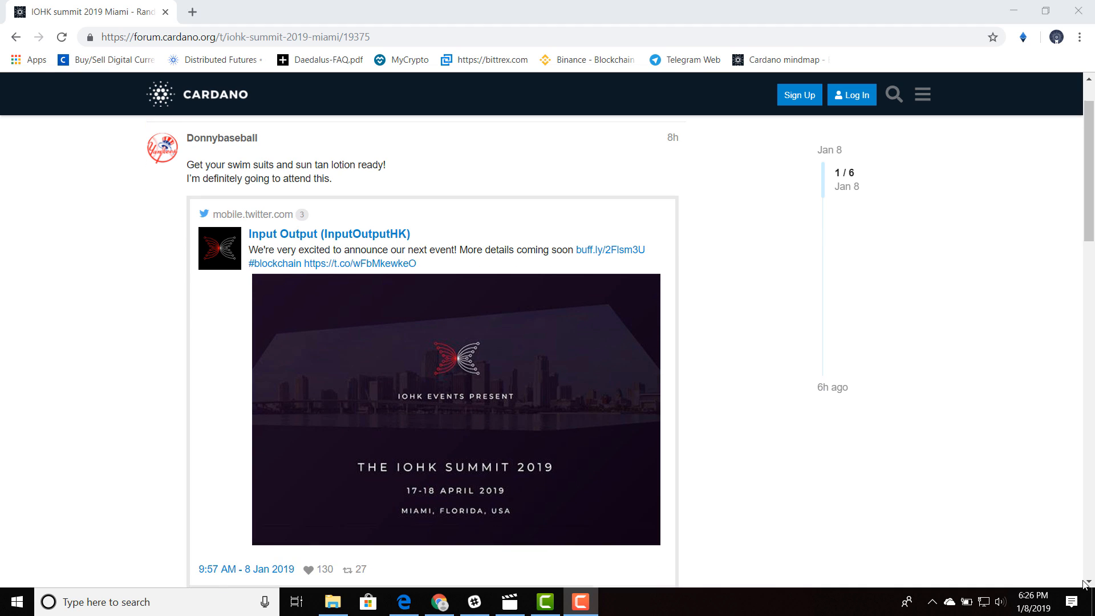